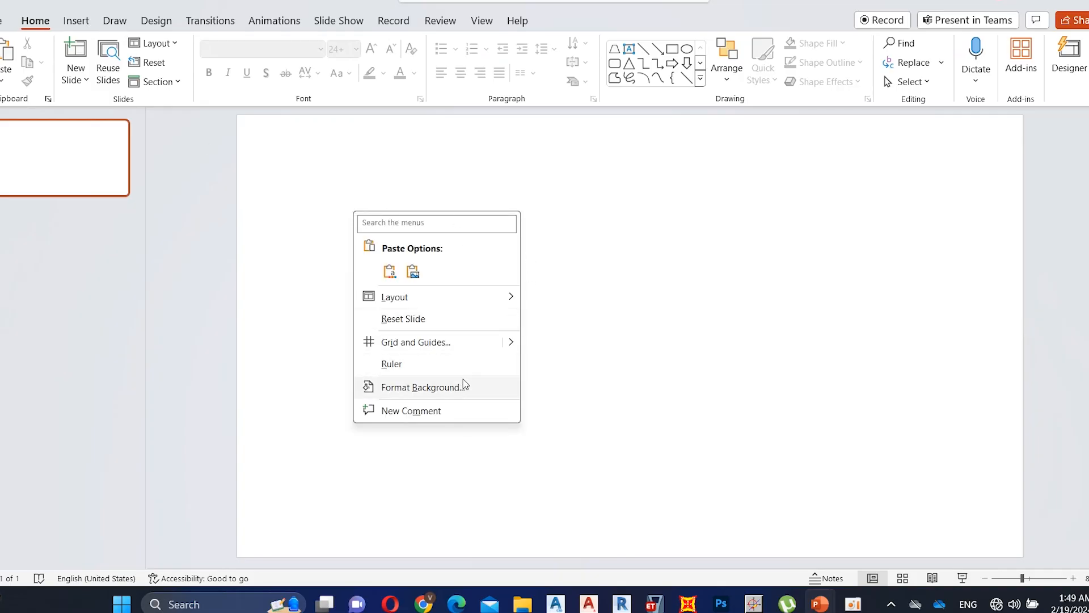
- Format the blank slide's background as solid black
left_click(420, 387)
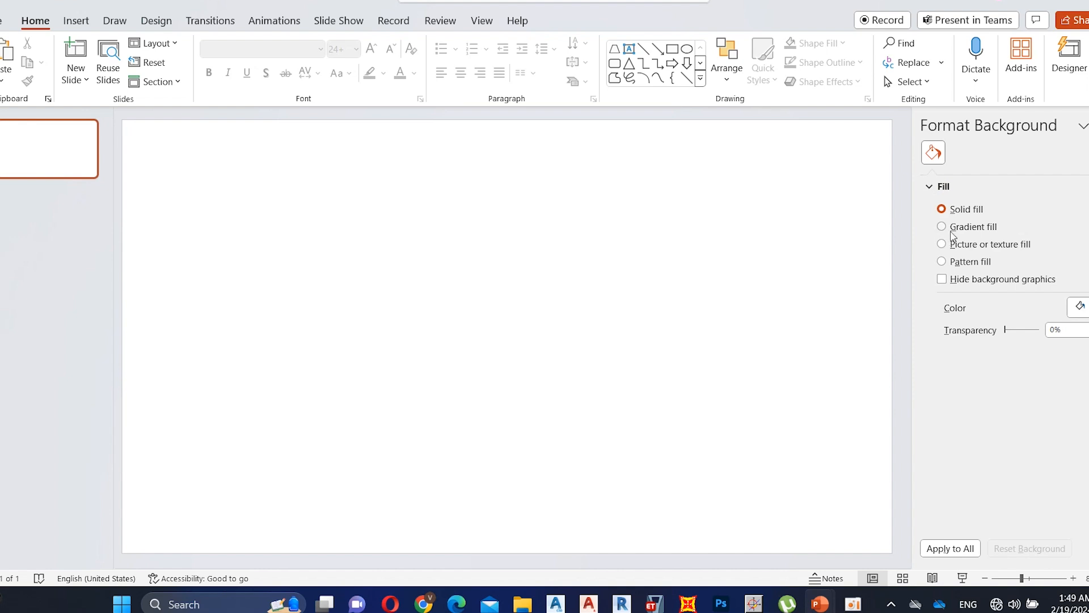
left_click(1081, 306)
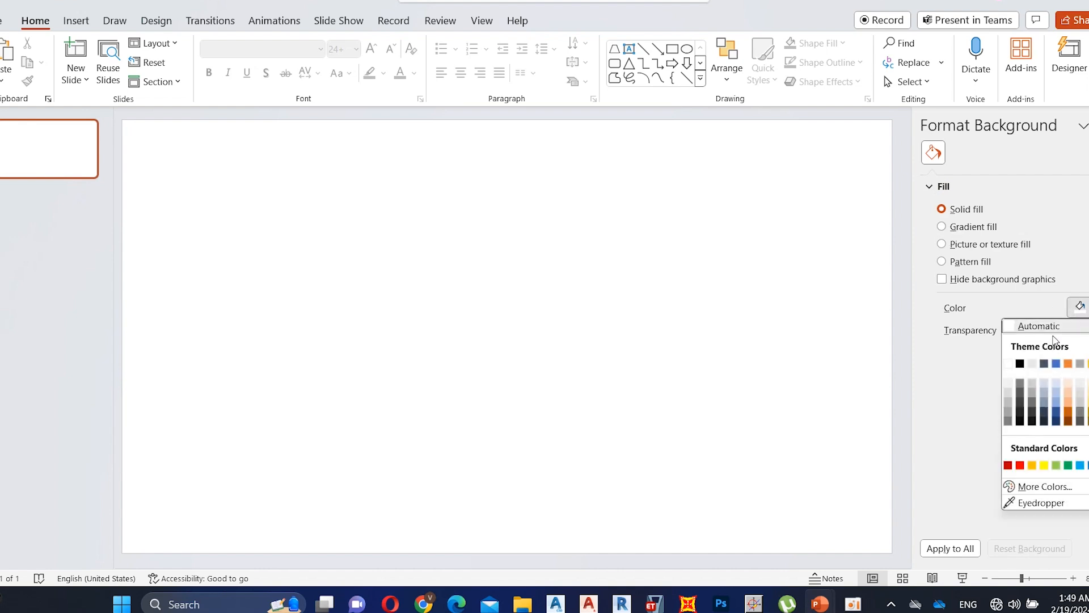
left_click(1018, 363)
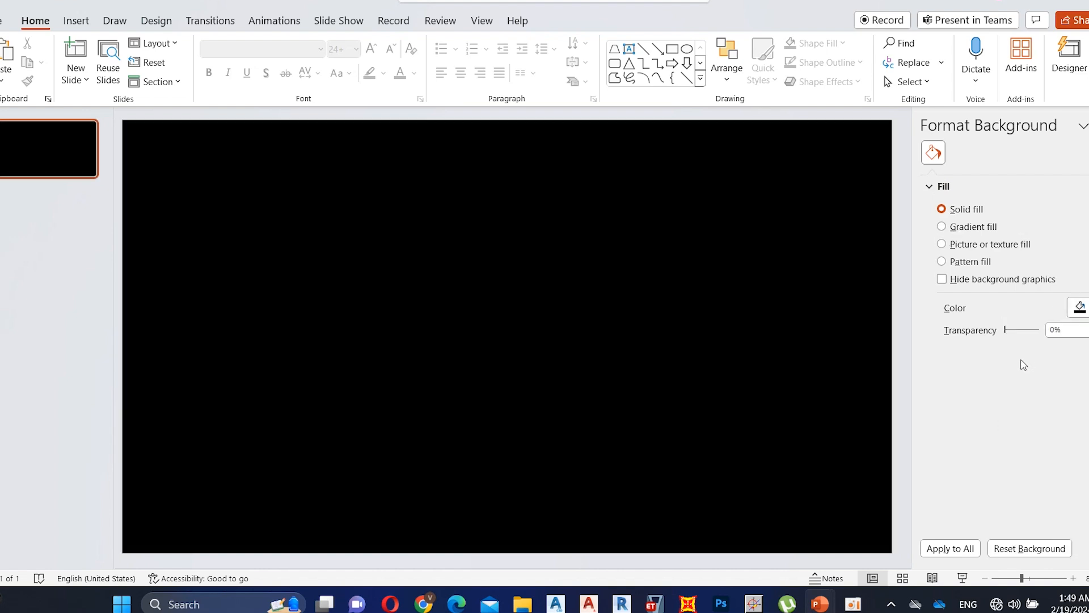
- Start inserting a picture from the Insert > Pictures choices
left_click(76, 21)
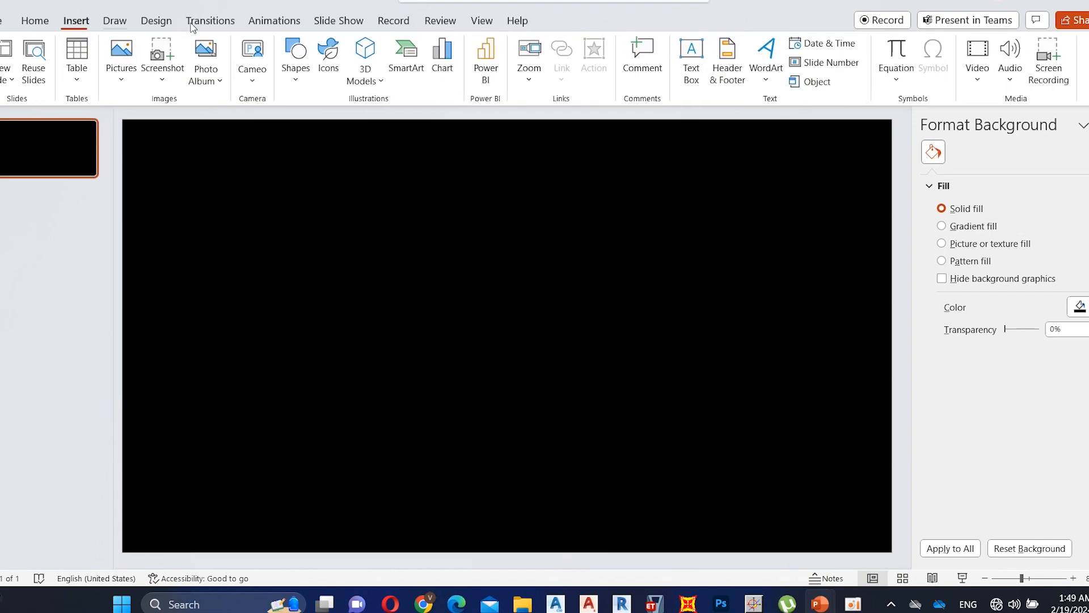
left_click(121, 54)
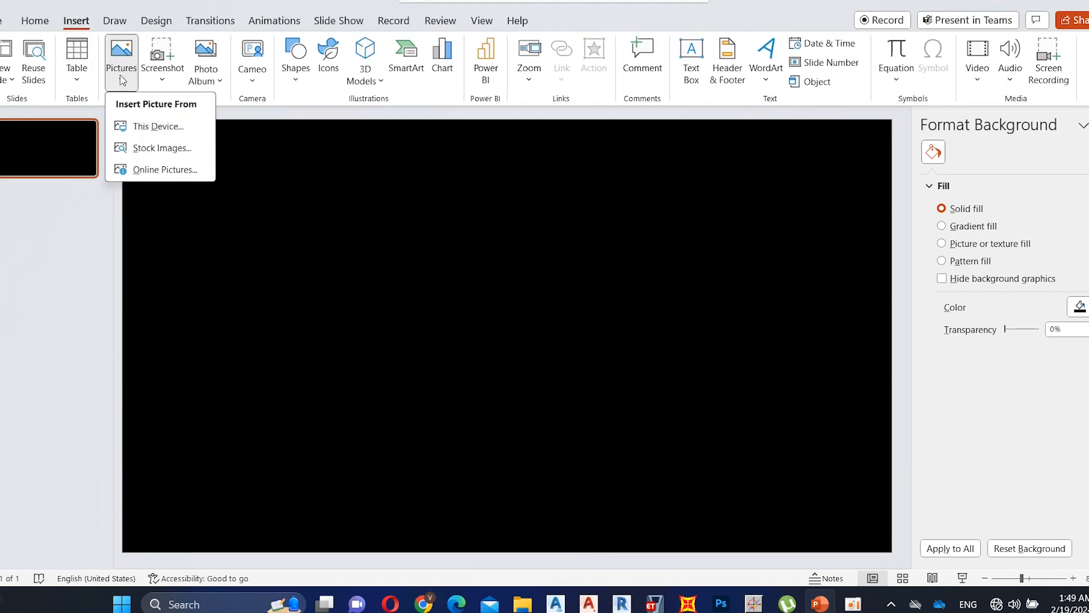
- Insert the white GRAPHICS PERFECT text picture and the torch picture from This Device
left_click(157, 126)
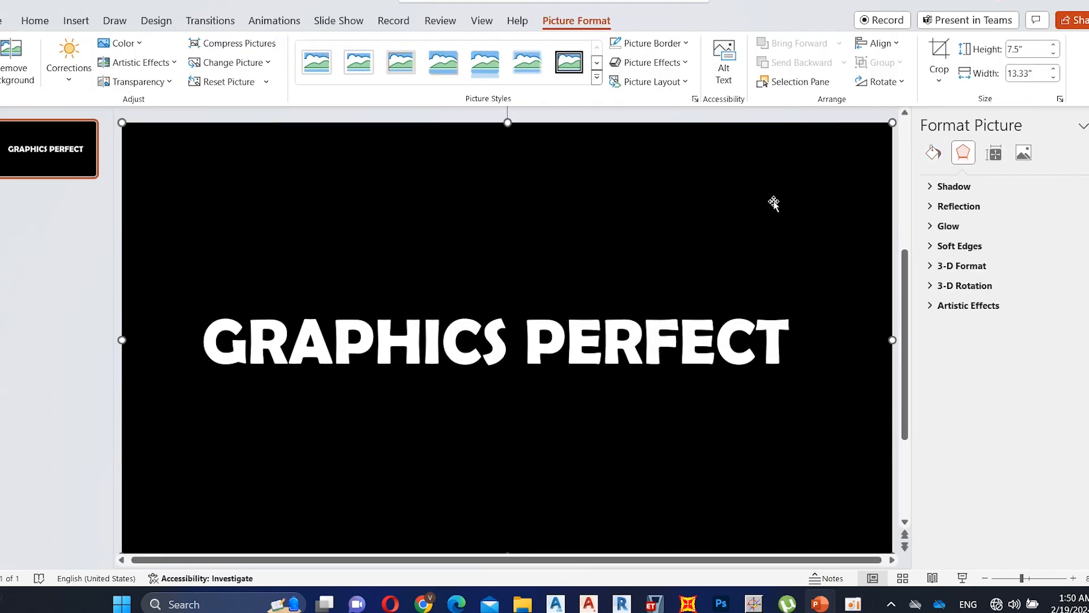
left_click(121, 53)
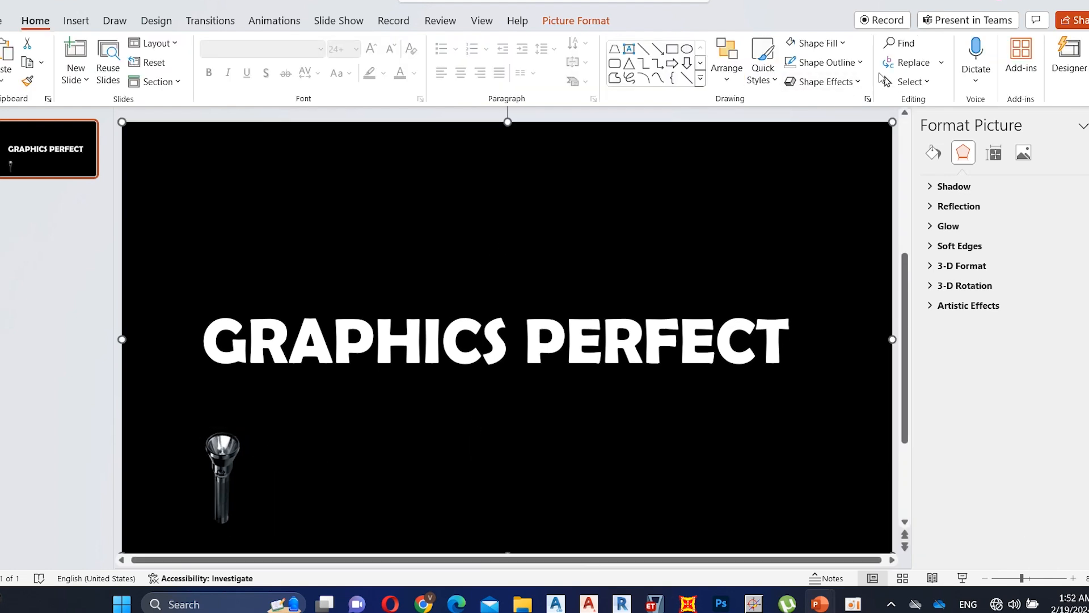
- Crop the text picture to a 1:1 square around the letter G and resize it small
left_click(575, 20)
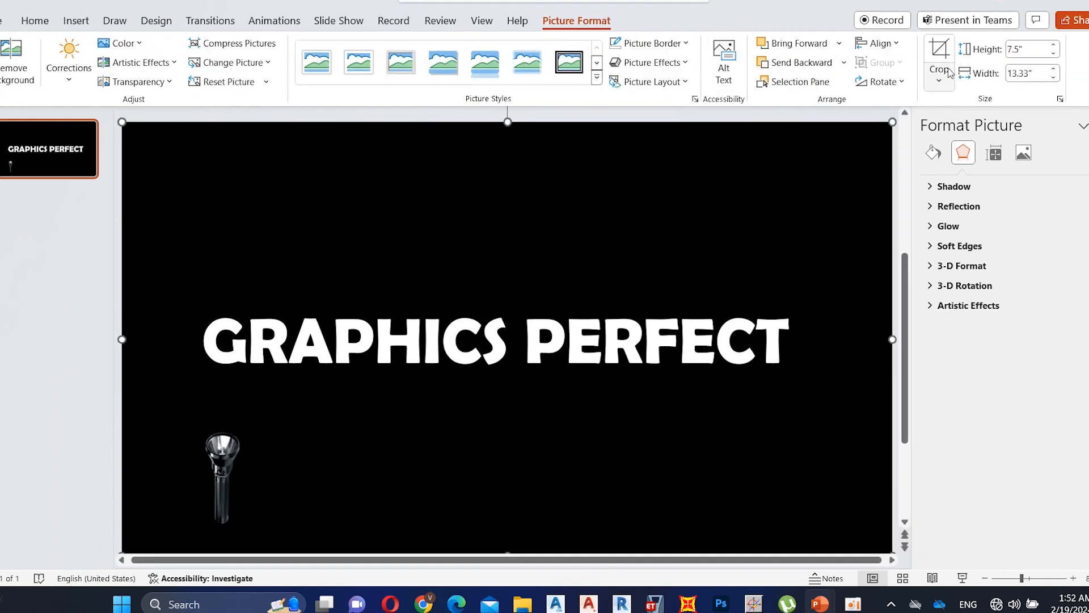
left_click(939, 62)
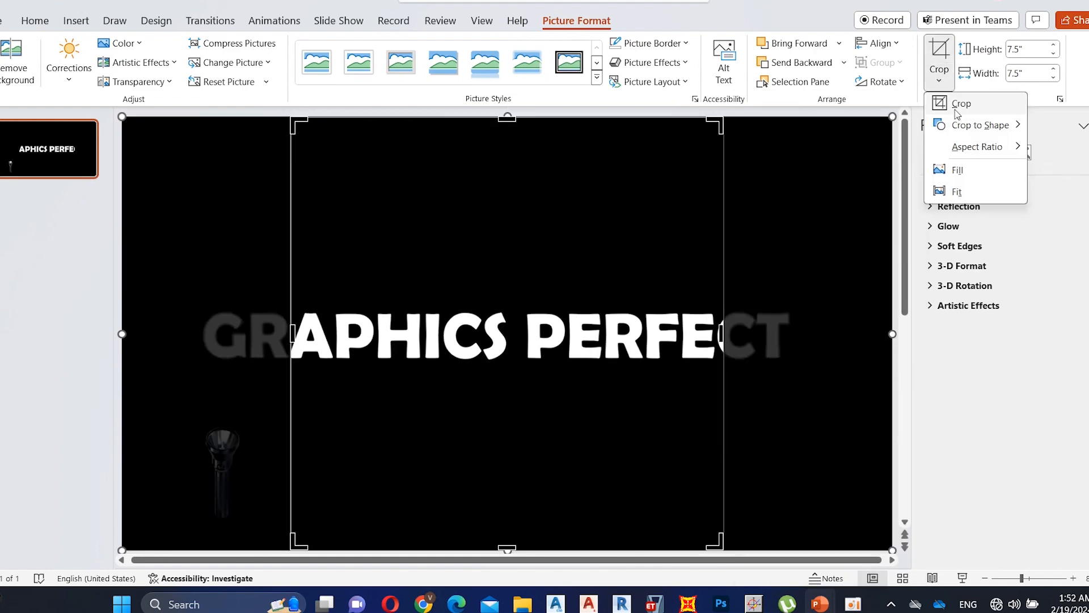
left_click(961, 103)
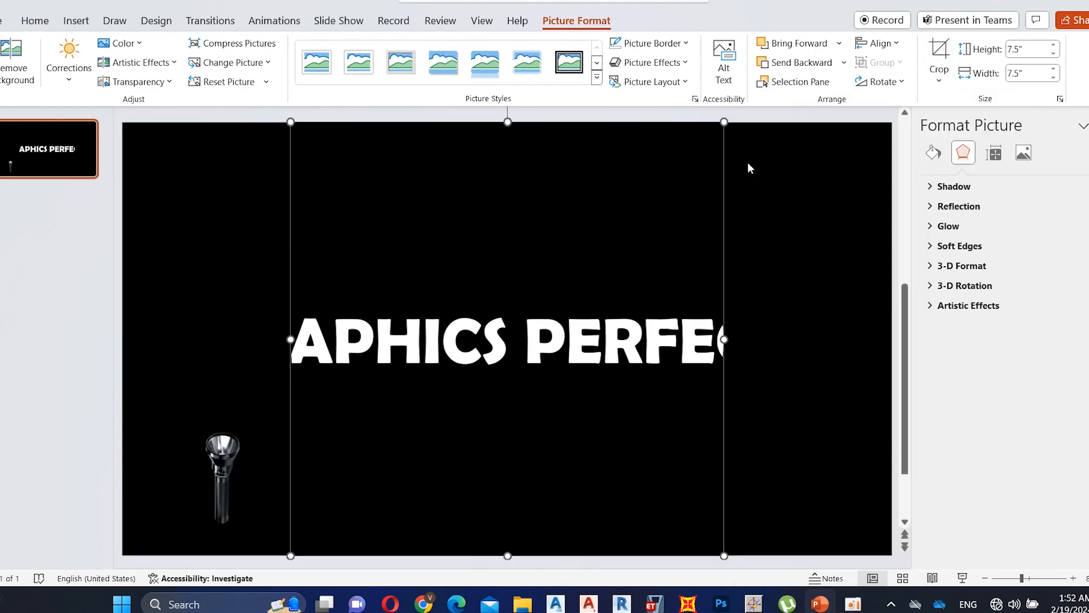
left_click(940, 59)
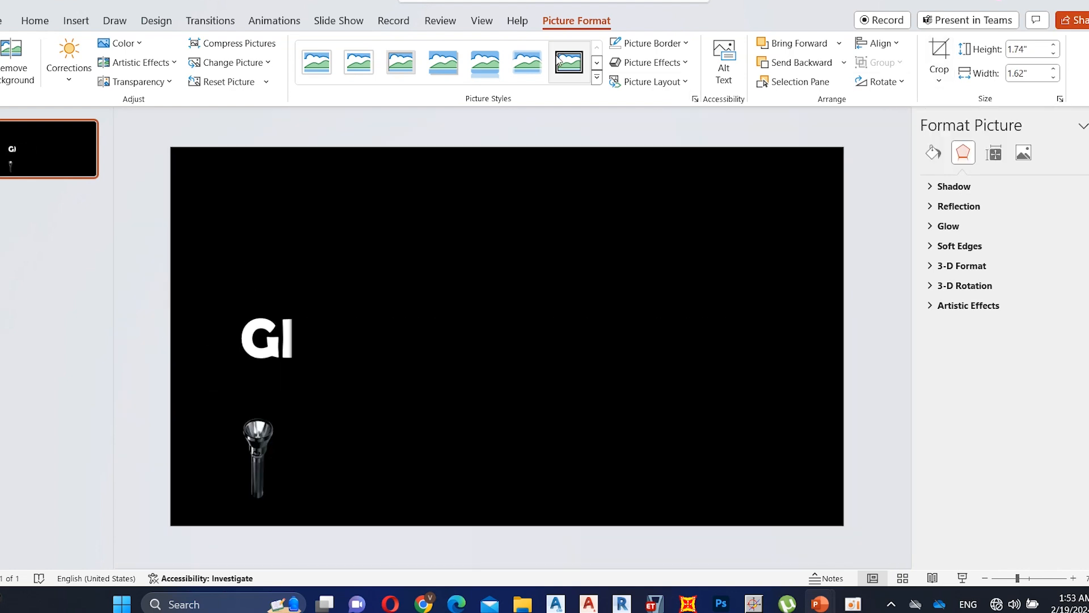
- Give the small G picture 25-point soft edges
left_click(649, 63)
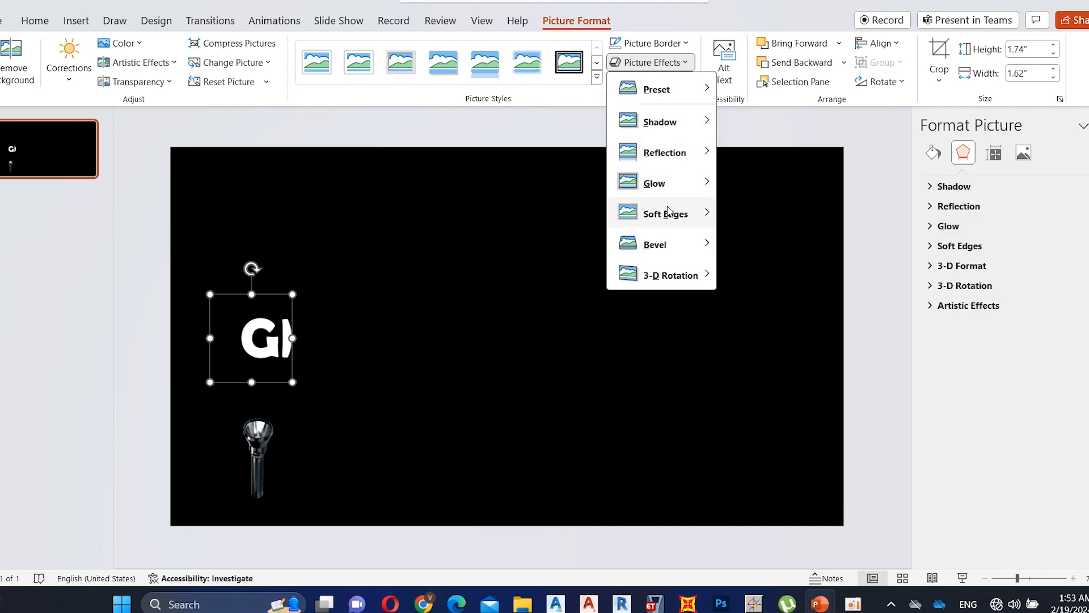
left_click(665, 213)
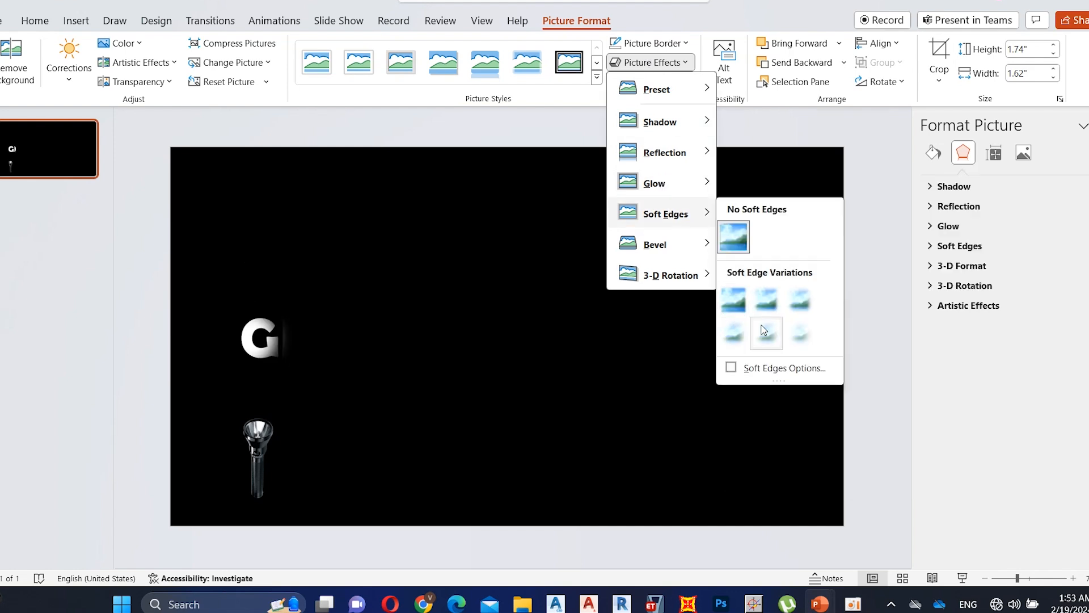
mouse_move(766, 329)
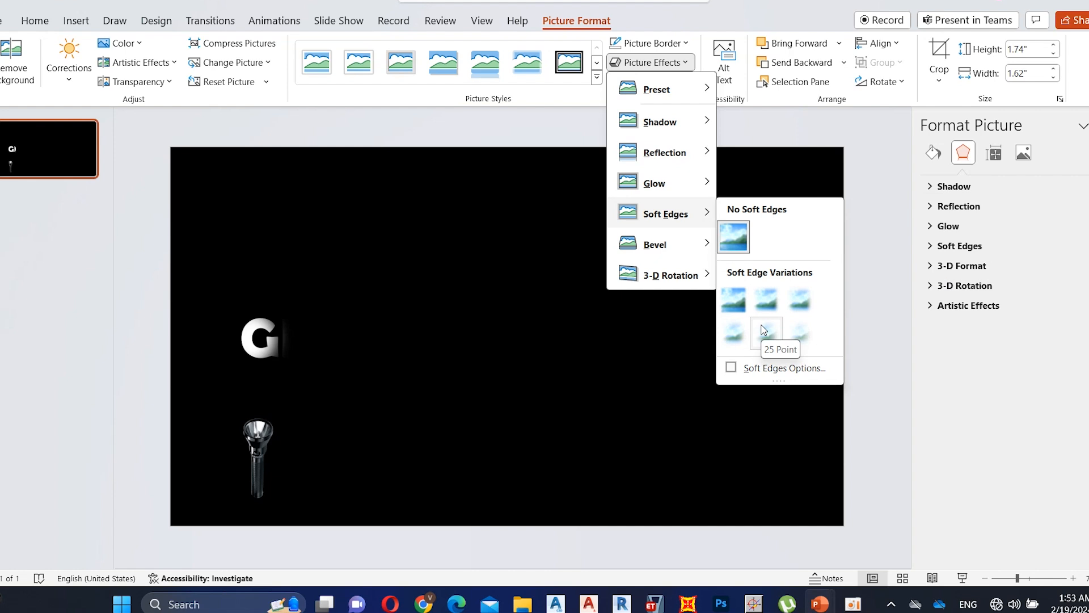
left_click(75, 21)
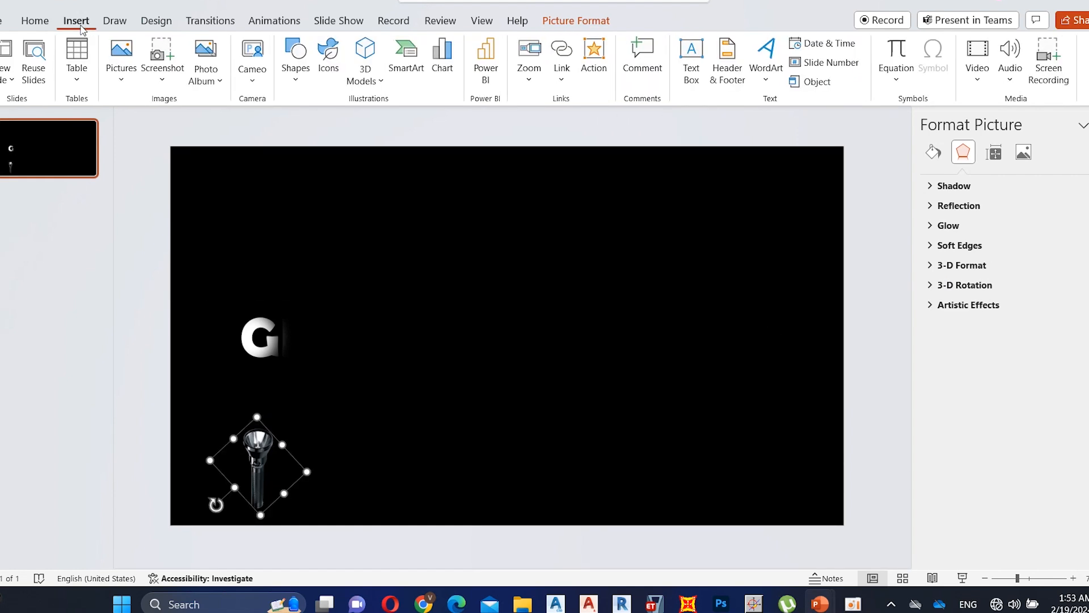
- Draw a blue circle over the G and a flipped trapezoid tapering onto the torch head
left_click(295, 53)
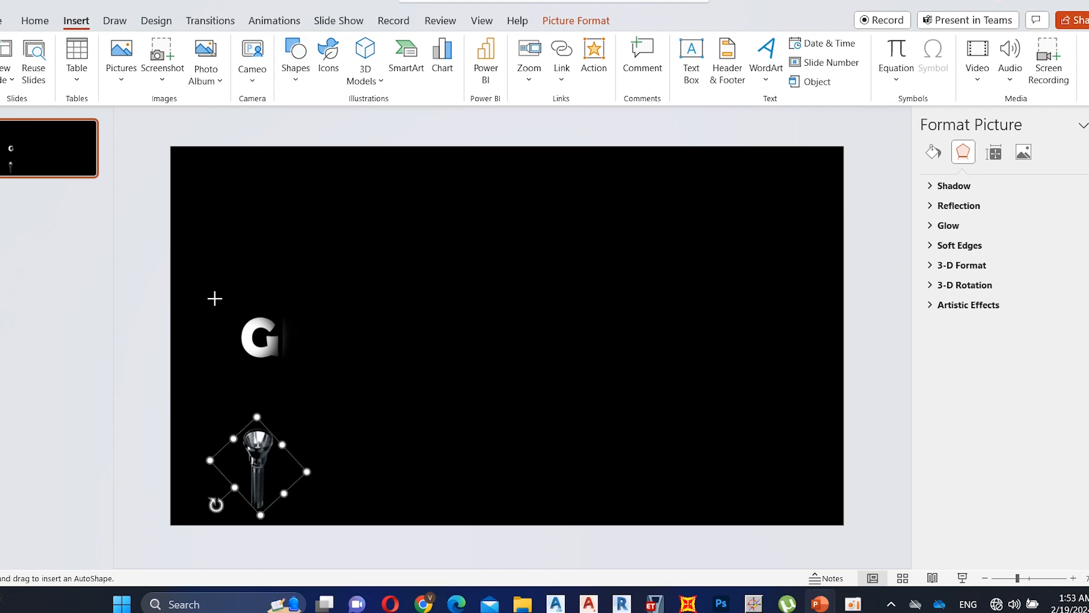
left_click_drag(215, 298, 311, 387)
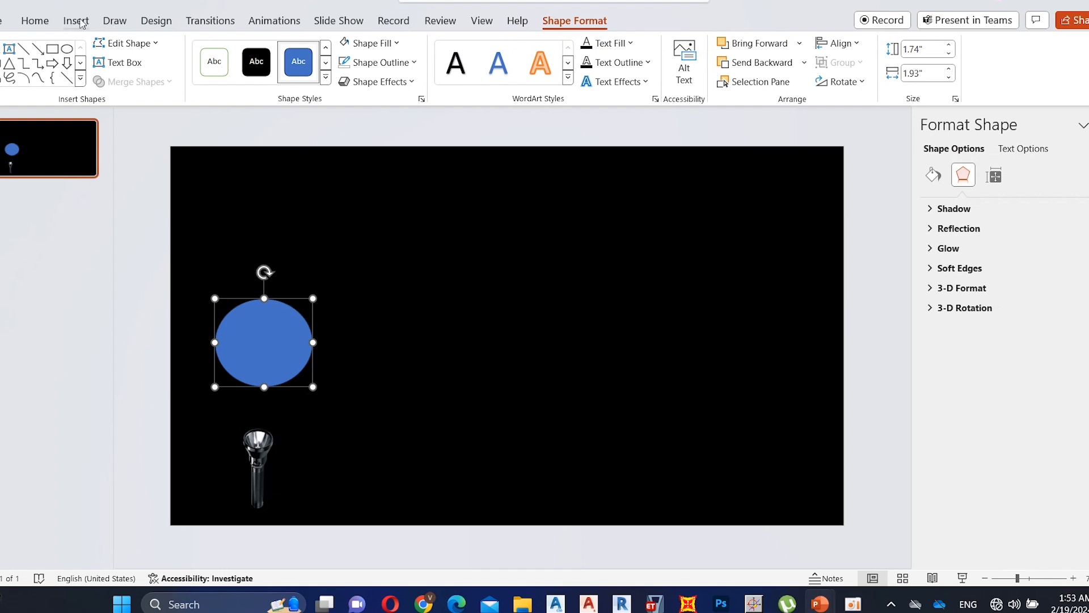
left_click(76, 21)
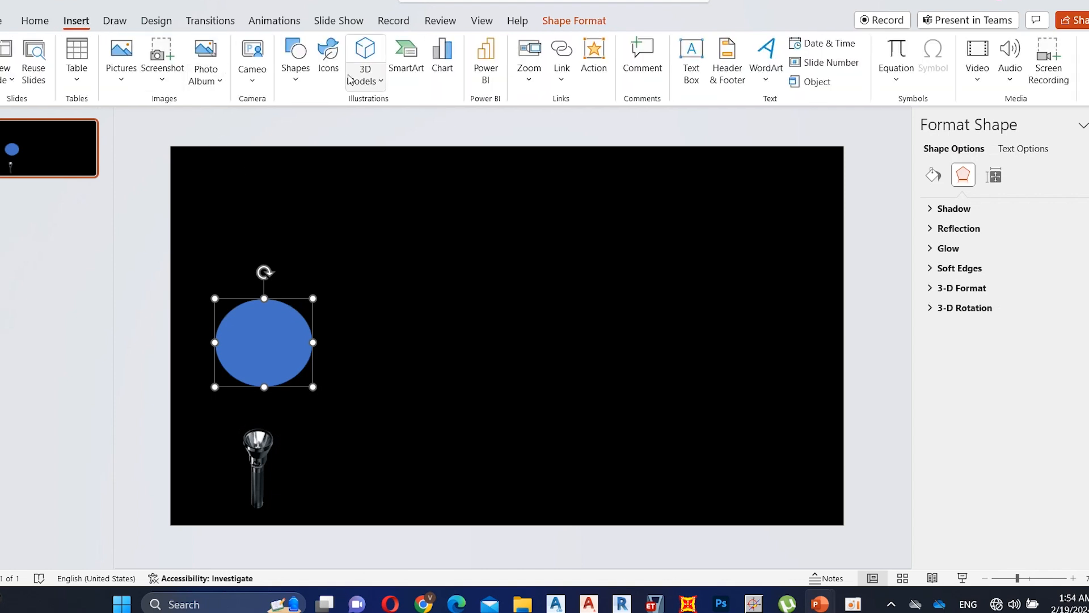
left_click(295, 54)
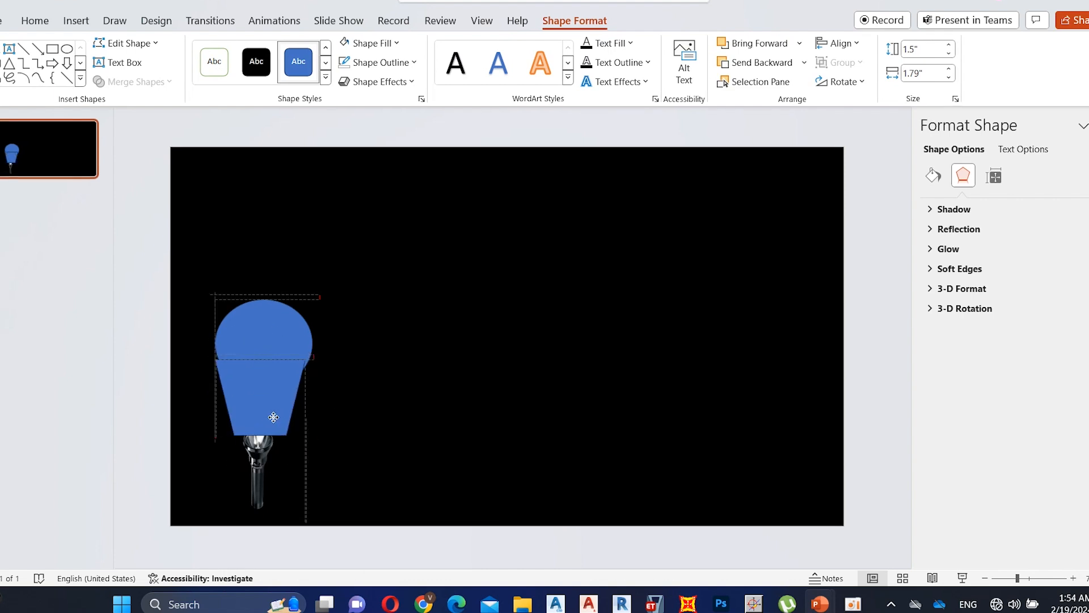
left_click(932, 175)
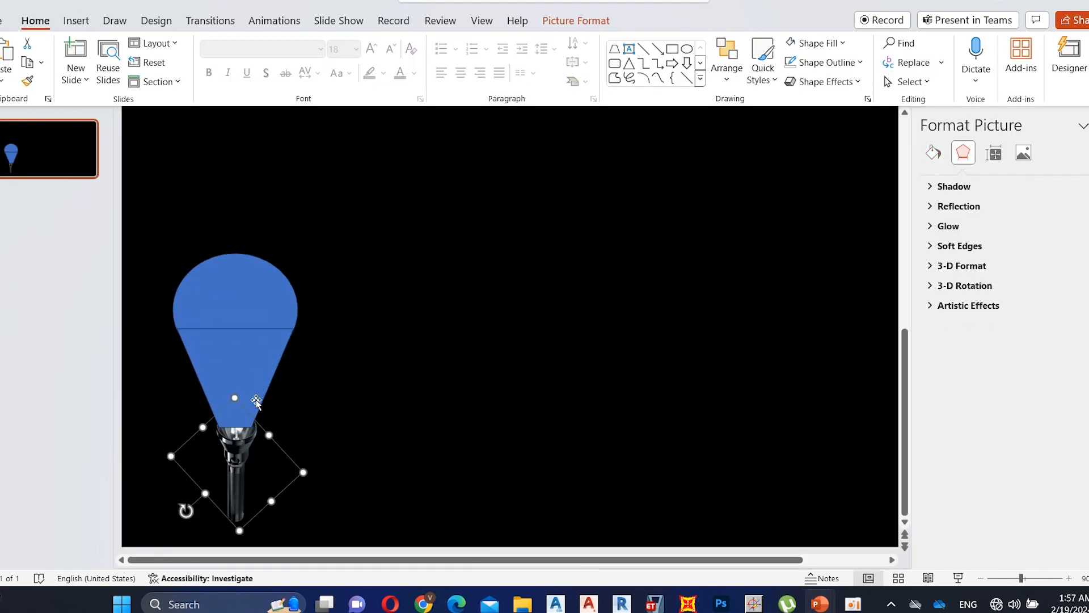
mouse_move(239, 531)
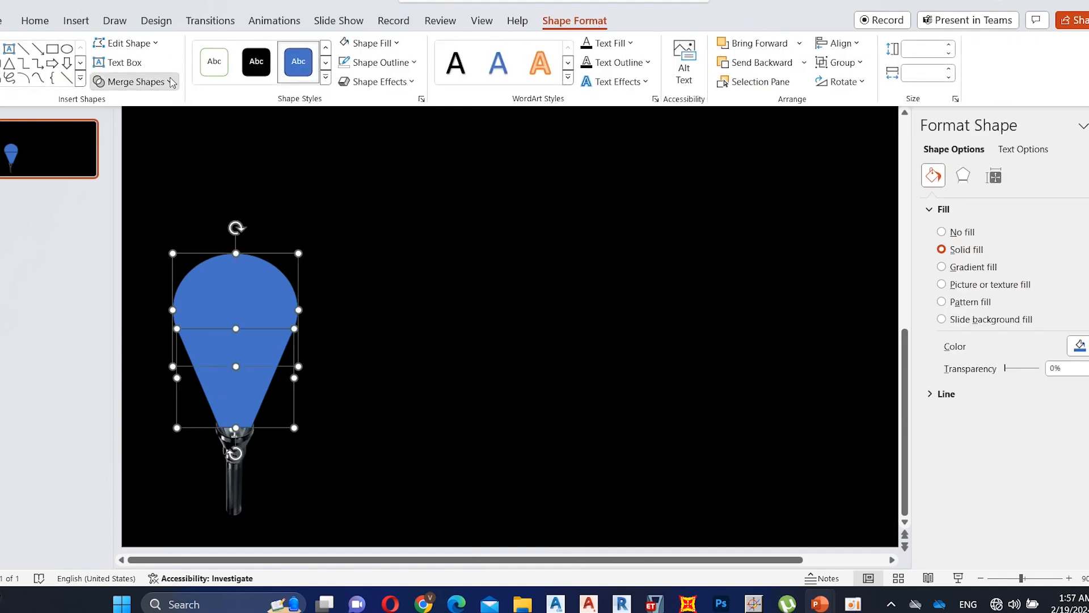
- Union the circle and wedge into one merged beam shape
left_click(134, 82)
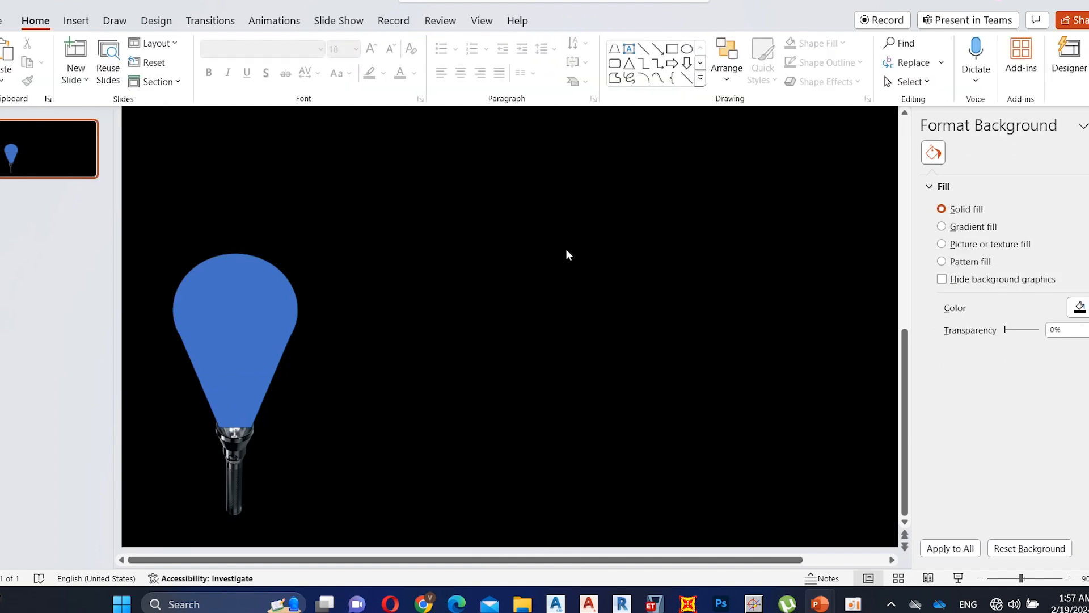
left_click(236, 320)
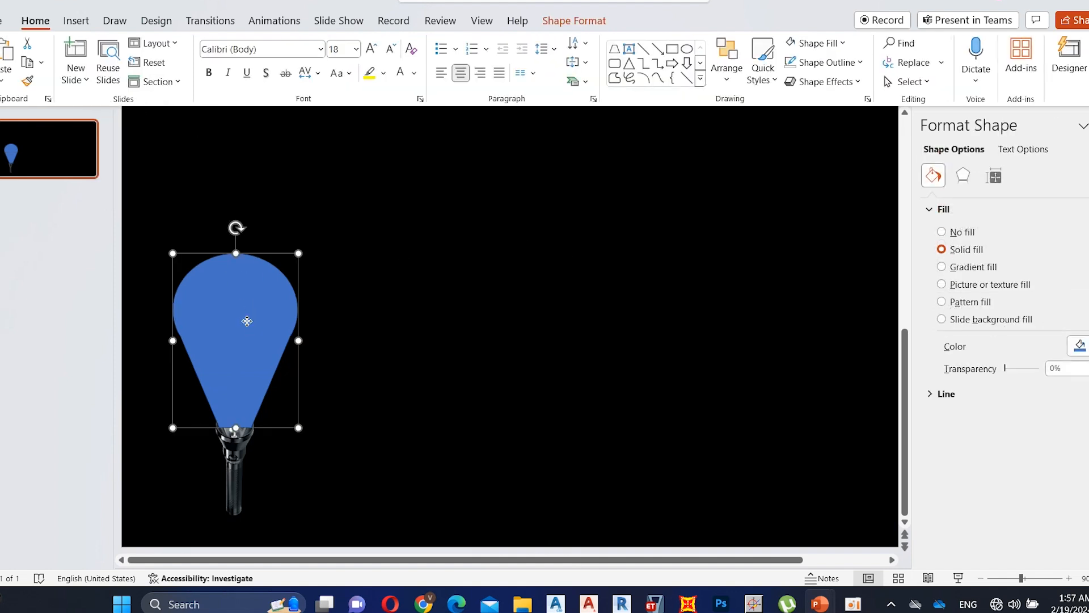
mouse_move(320, 27)
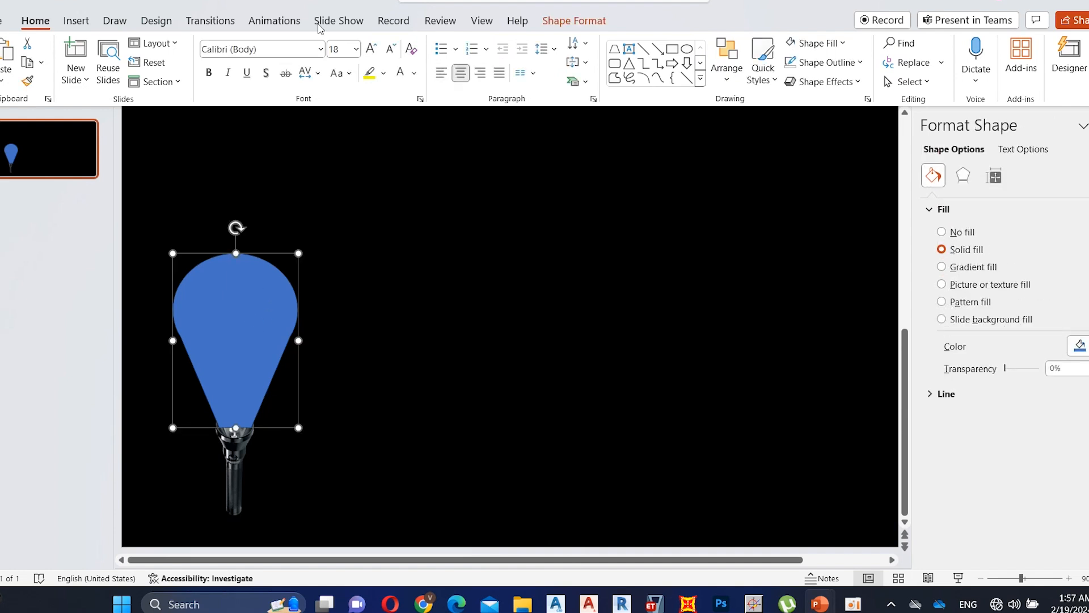
left_click(370, 43)
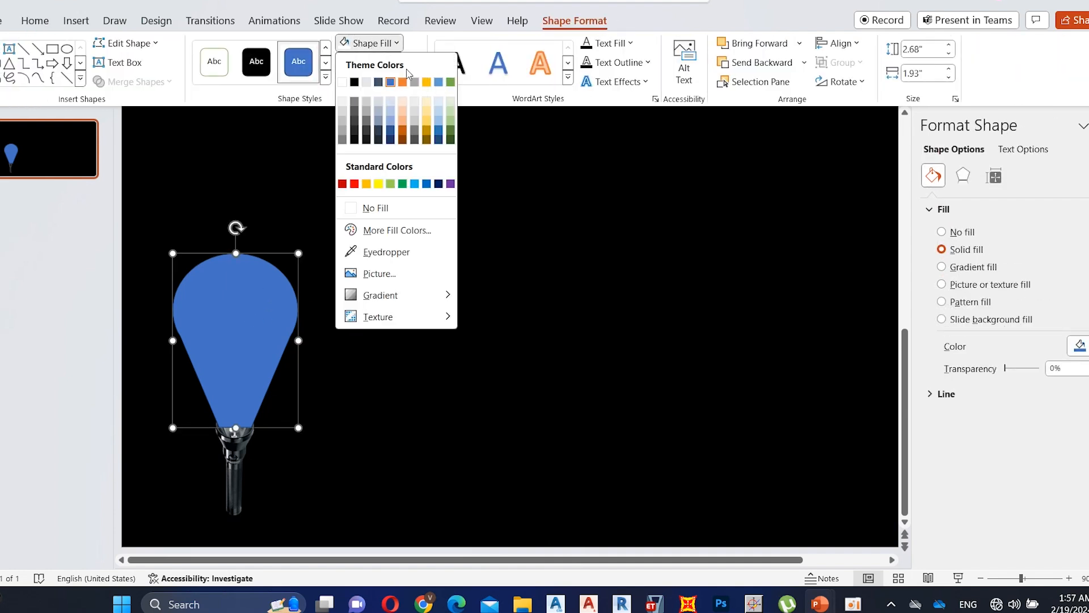
- Fill the beam white at about 70% transparency
left_click(397, 230)
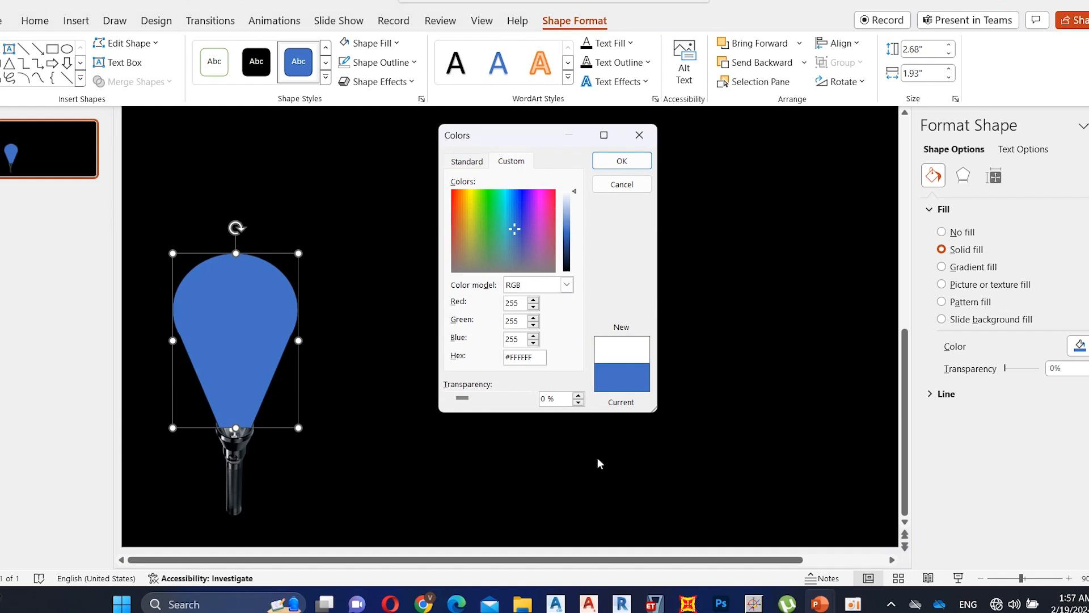
left_click_drag(461, 399, 497, 398)
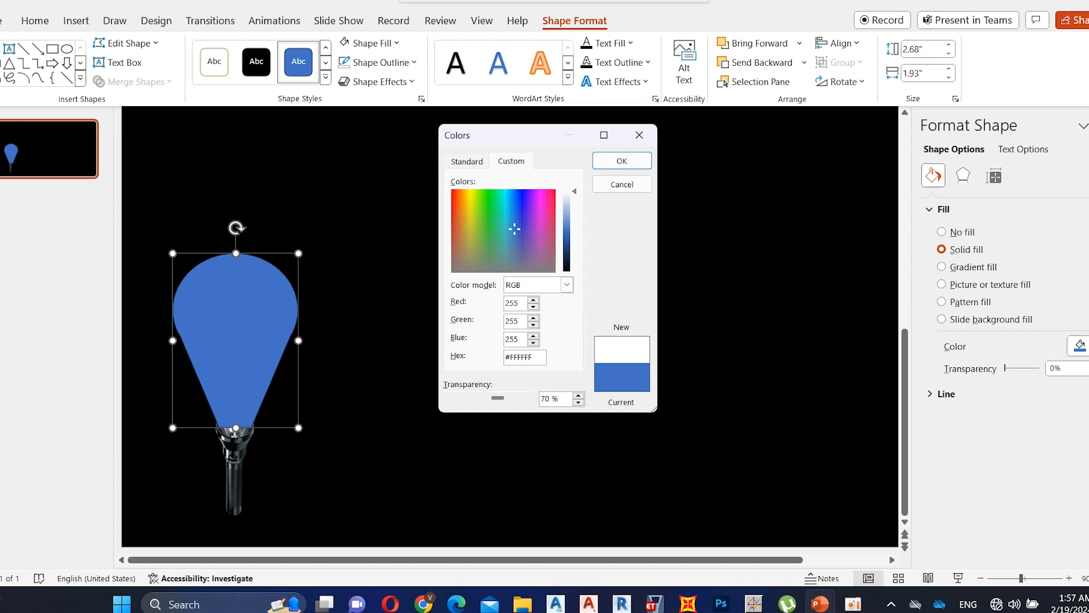
left_click(622, 162)
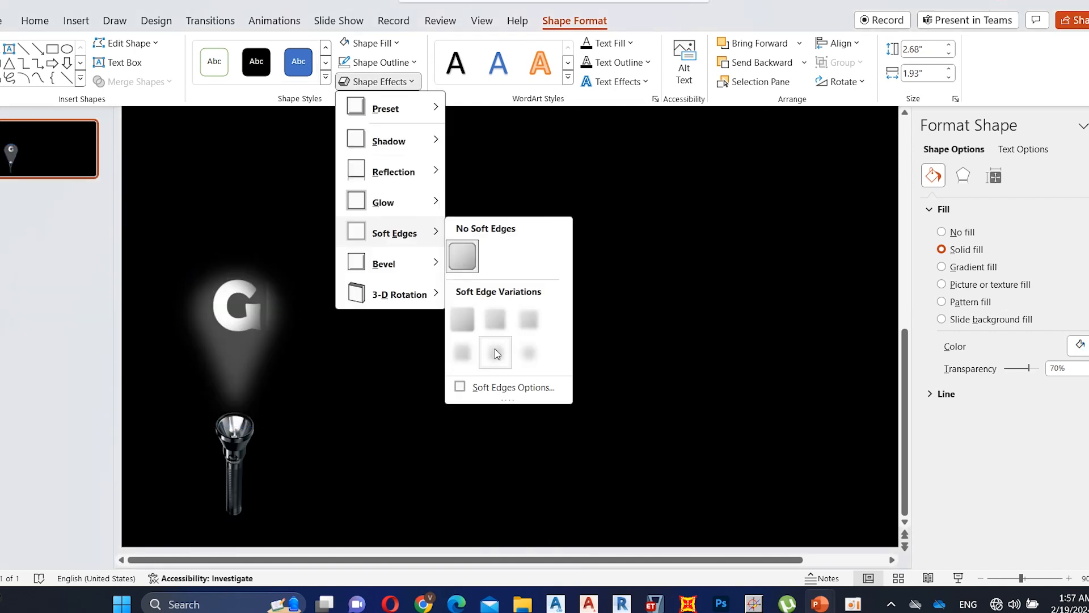
mouse_move(487, 357)
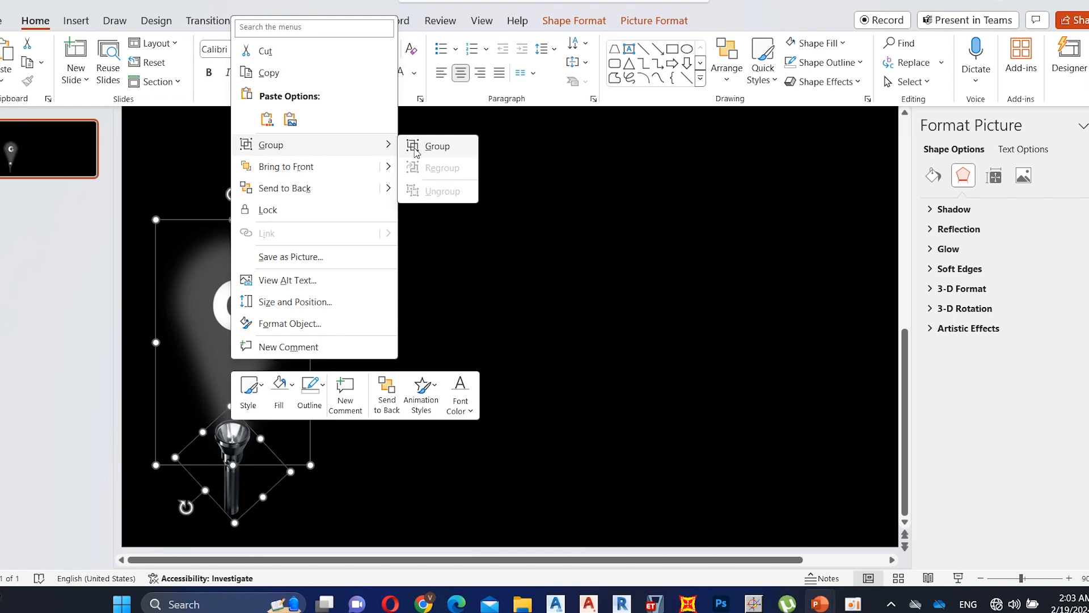
- Group torch, beam and letter, duplicate the slide with T and move the torch beneath it
right_click(48, 150)
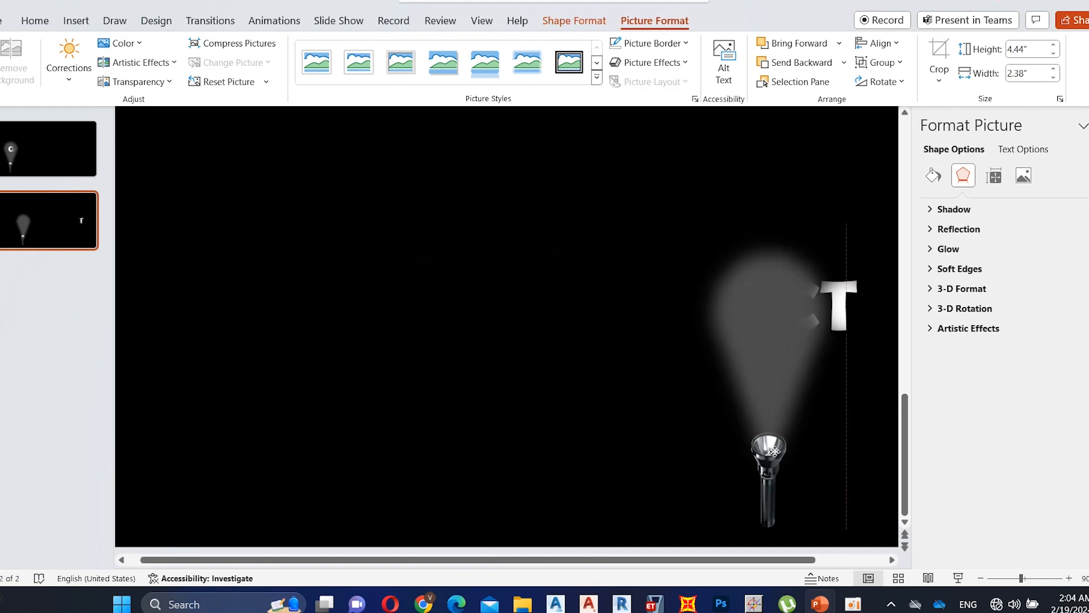
left_click_drag(768, 448, 838, 452)
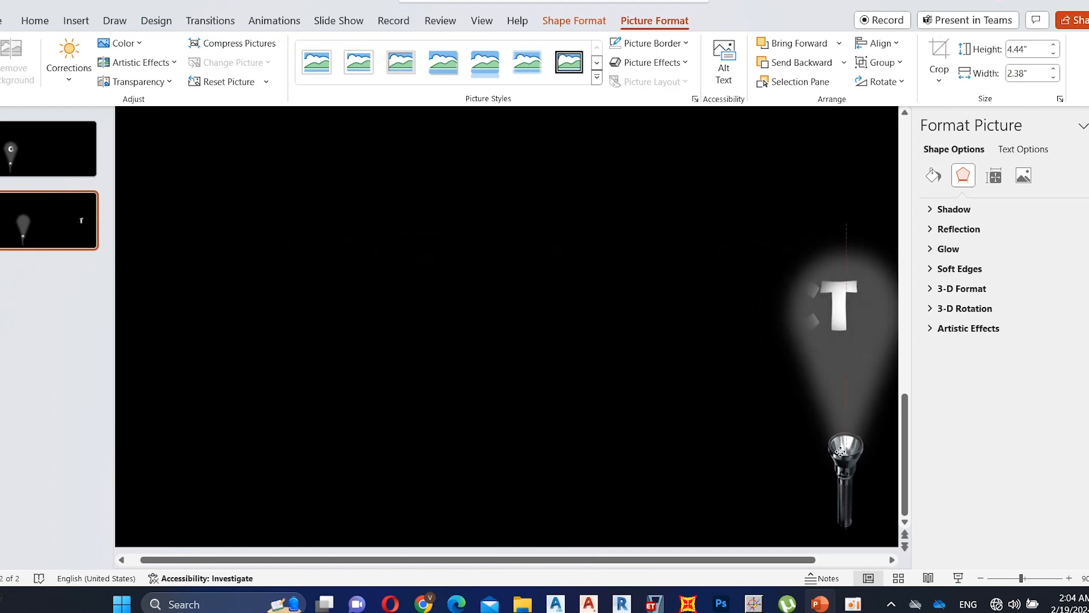
left_click(842, 453)
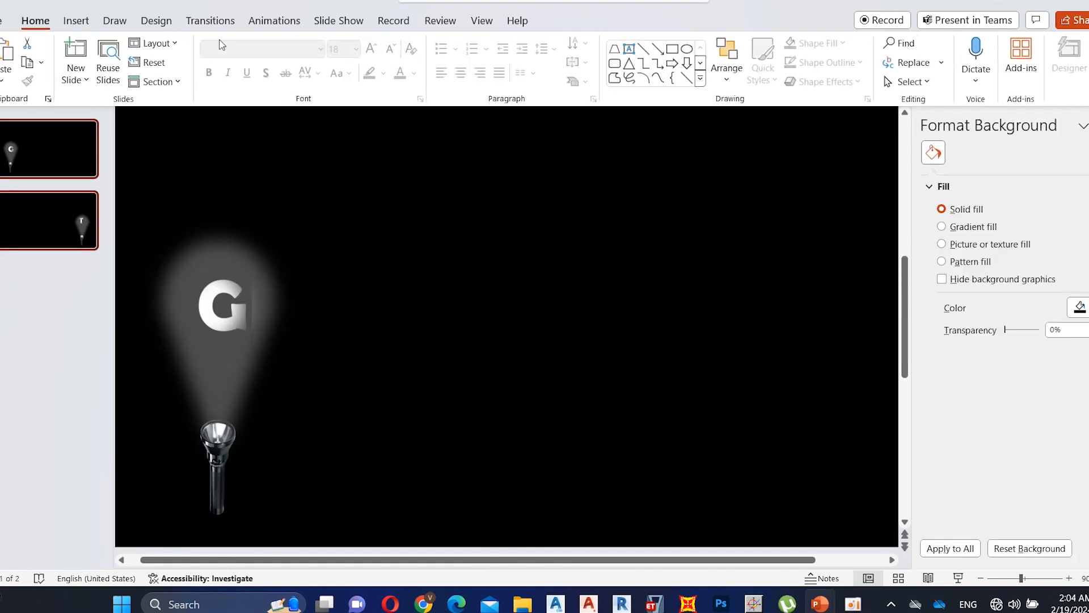
- Apply a Morph transition to slide 2 with a 04.00-second duration
left_click(210, 20)
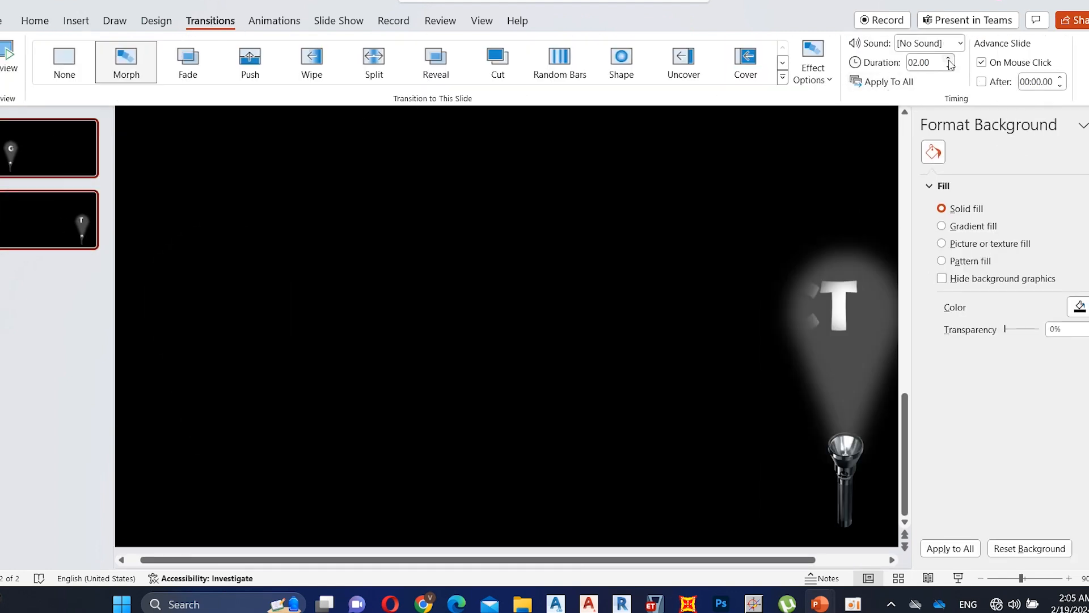
left_click(946, 59)
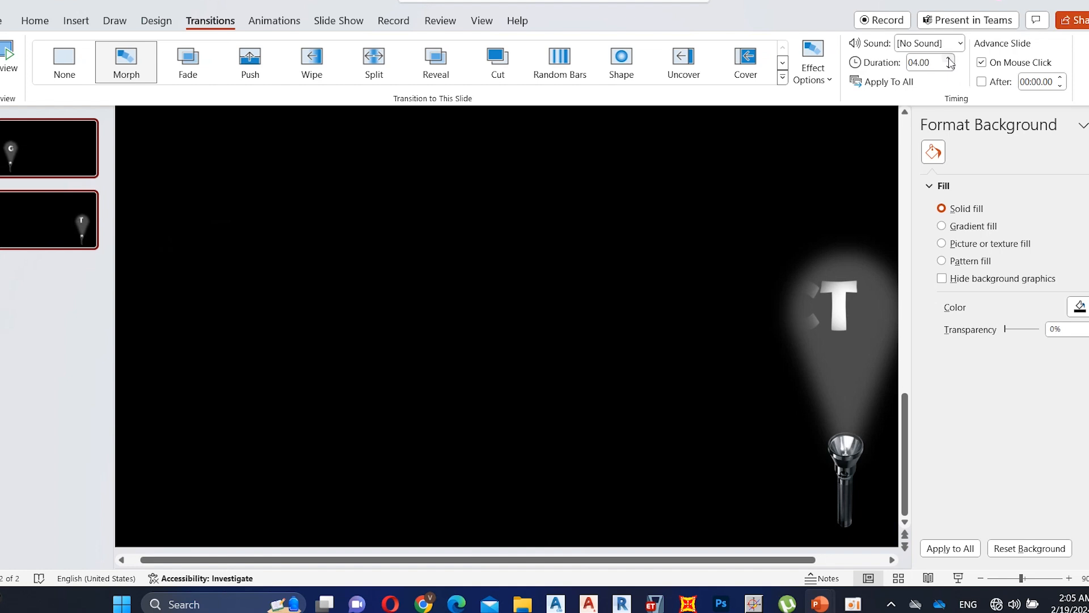